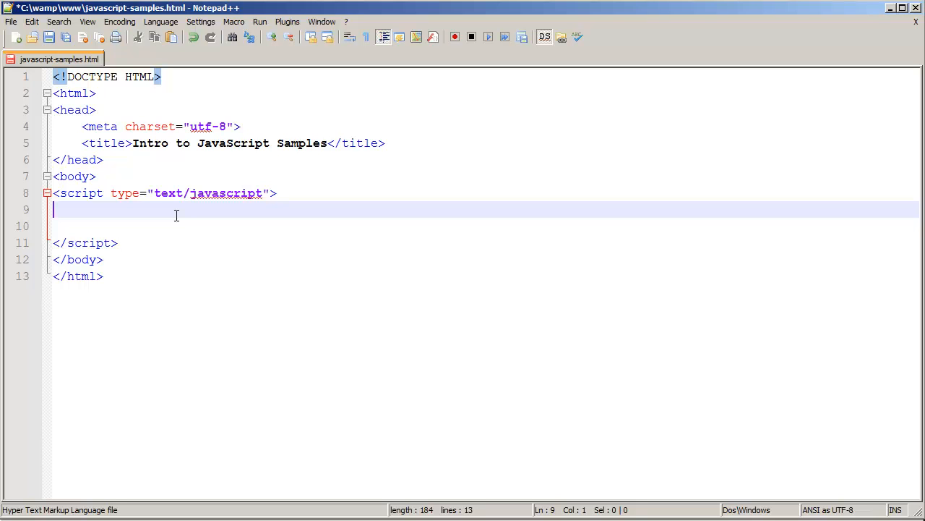
Write var age = 15; followed by an empty if(age < 16) { } block in the script
type("var")
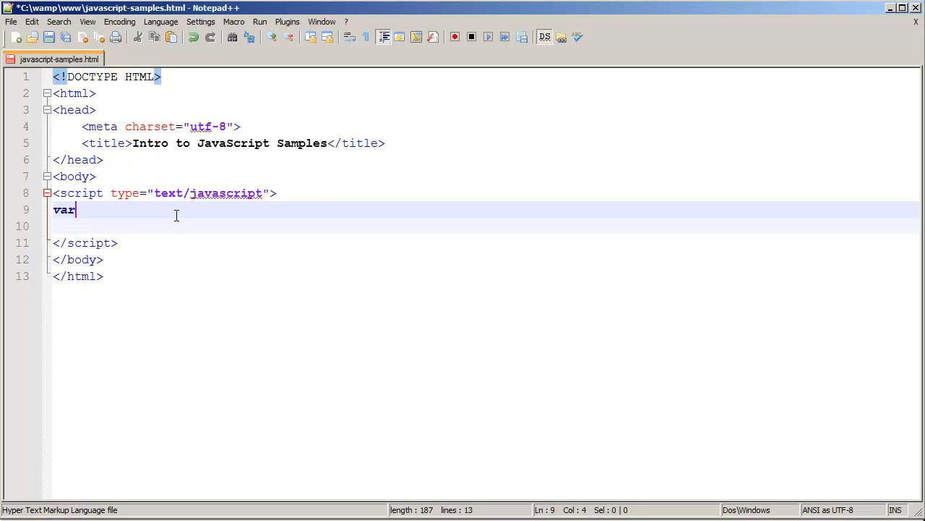
type("age = 15;")
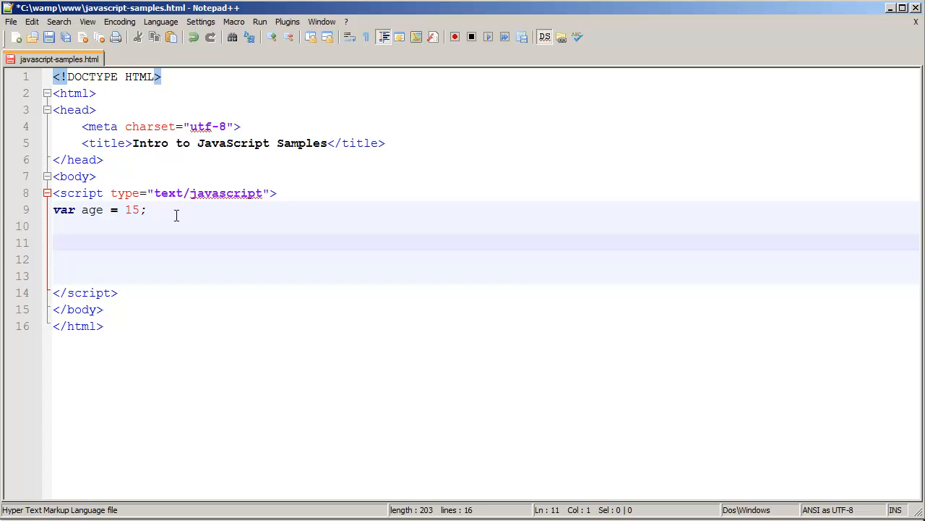
type("if(age")
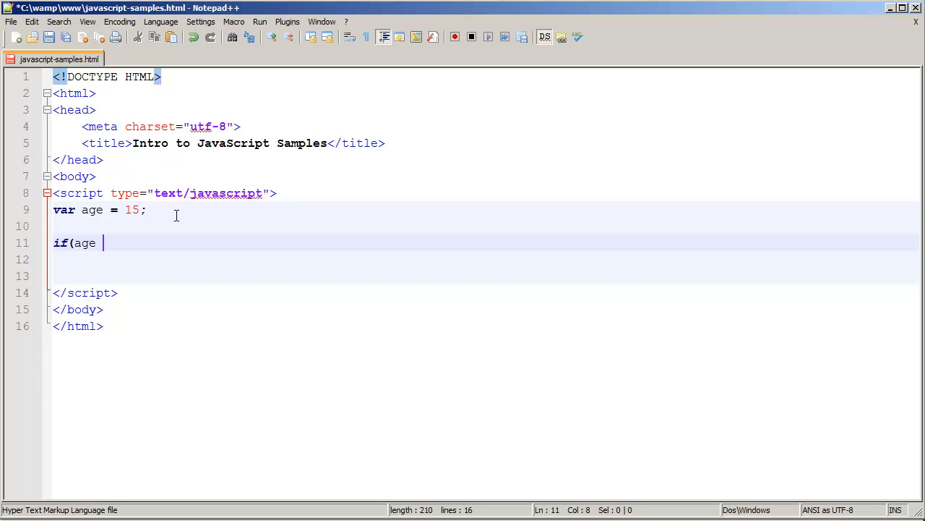
type("< 16")
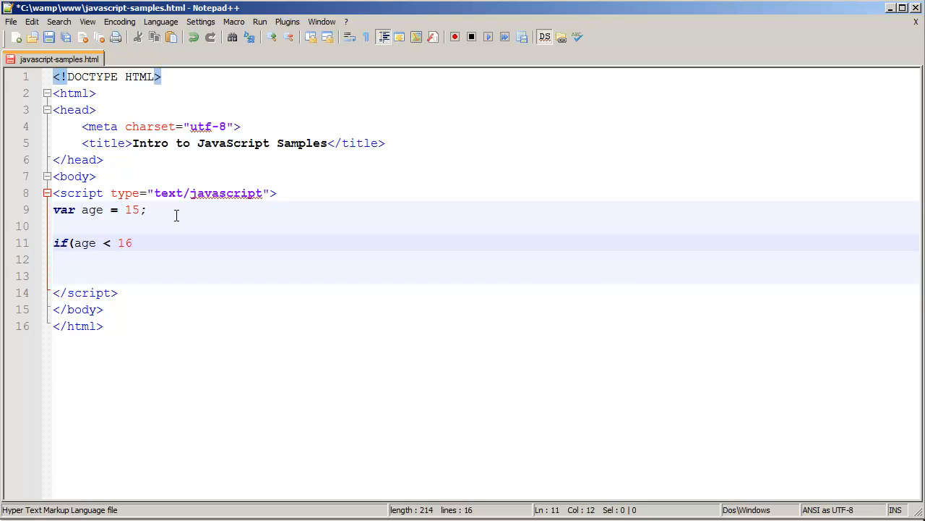
type(") {")
left_click(485, 275)
type("}")
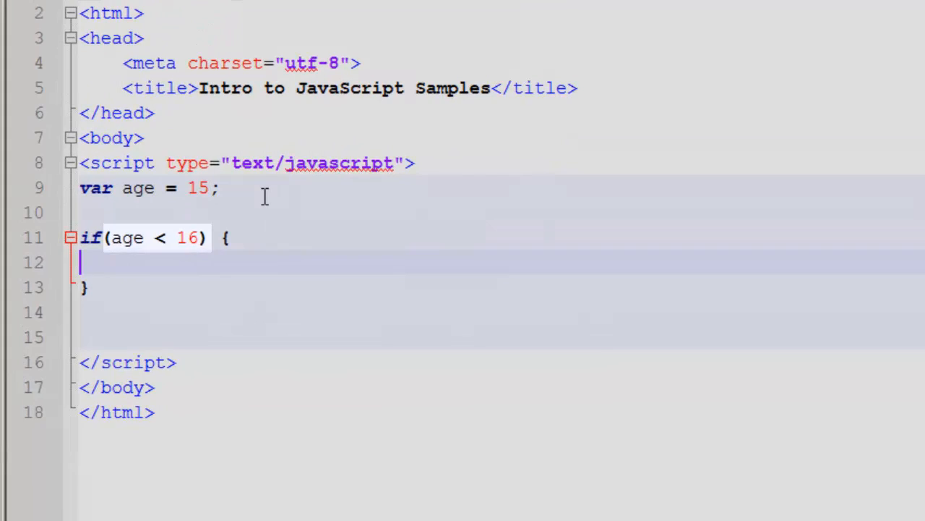
Change age to 18 and put alert('You are too young to drive'); inside the if block
double_click(157, 237)
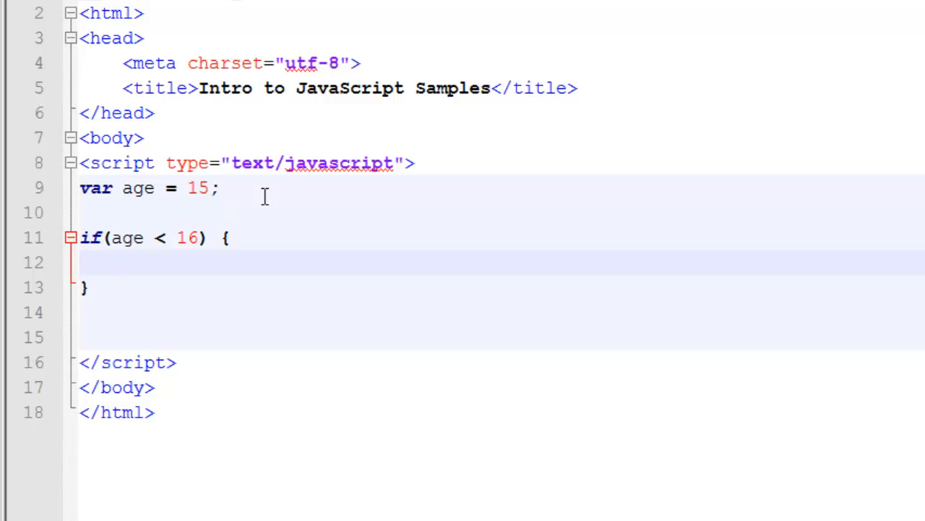
left_click(123, 264)
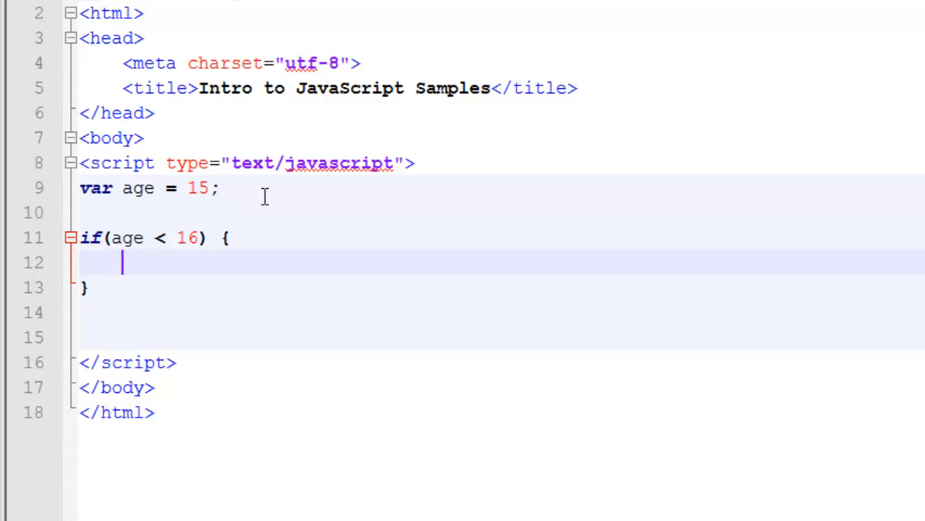
type("alert")
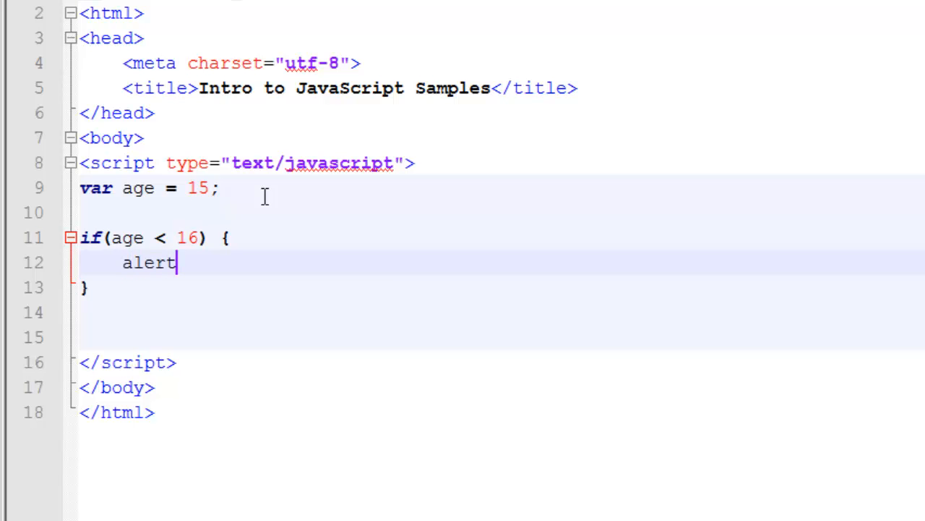
type("('You are too young to drive');")
left_click(502, 188)
type("8")
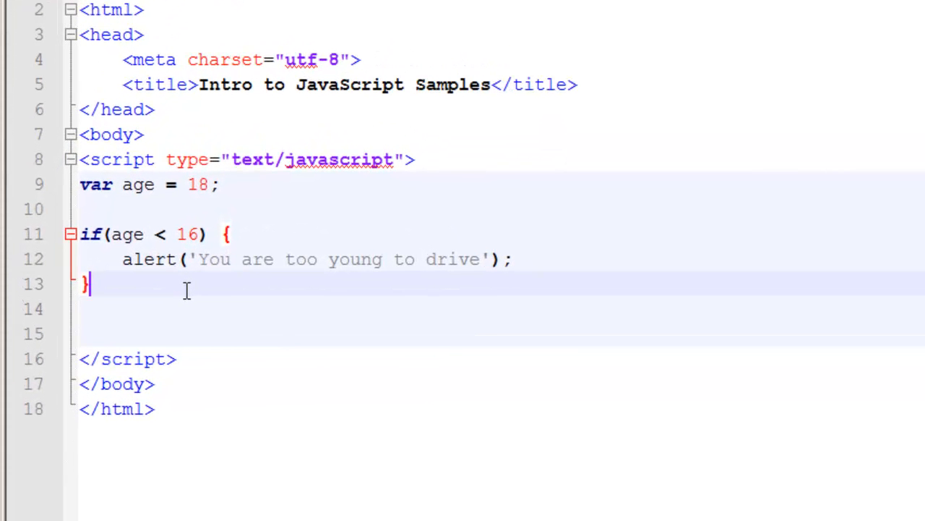
Add an else branch containing alert('You are old enough to drive.');
type("else {")
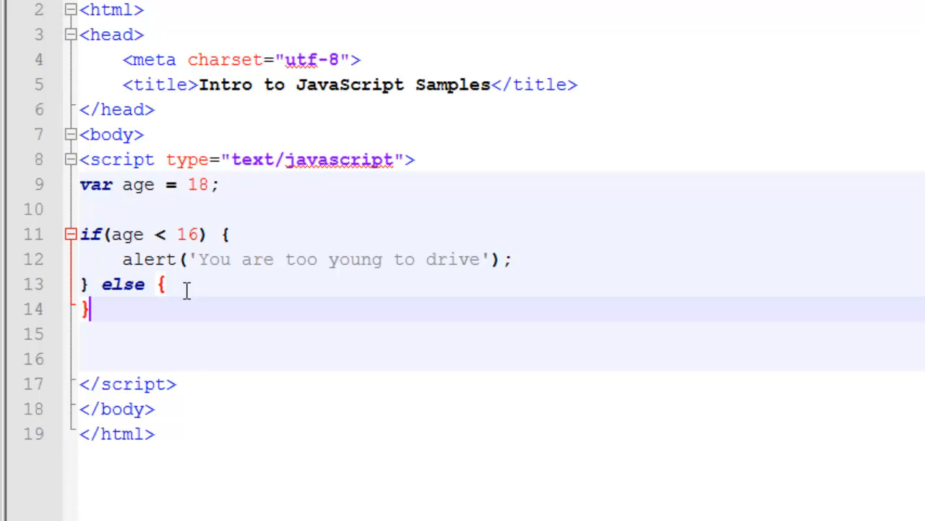
type("alert('You are old enough to drive.');")
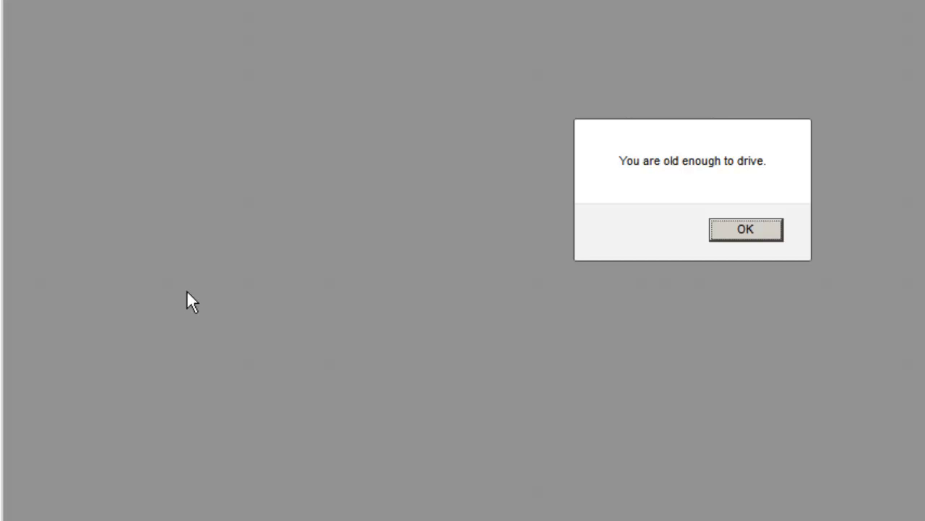
Dismiss the 'You are old enough to drive.' alert in the browser
left_click(746, 228)
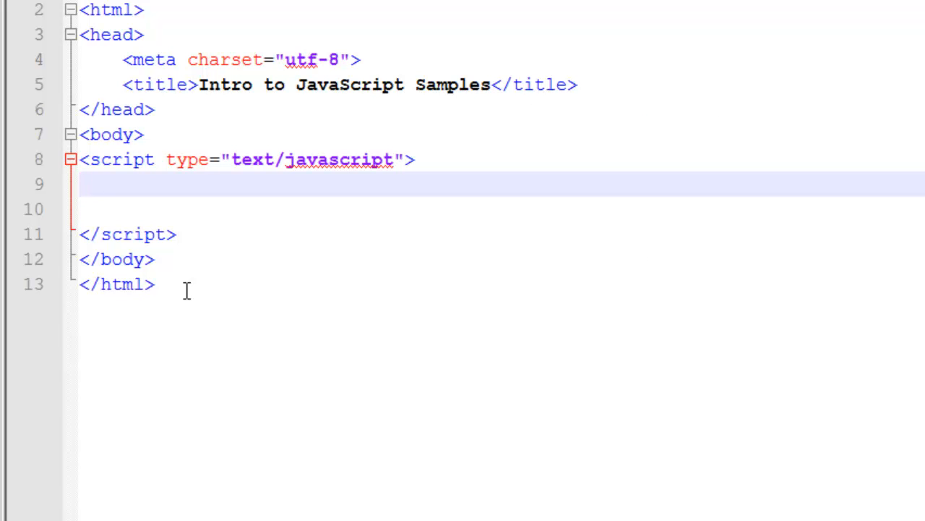
Begin a new for( statement on the blank line of the emptied script block
left_click(84, 183)
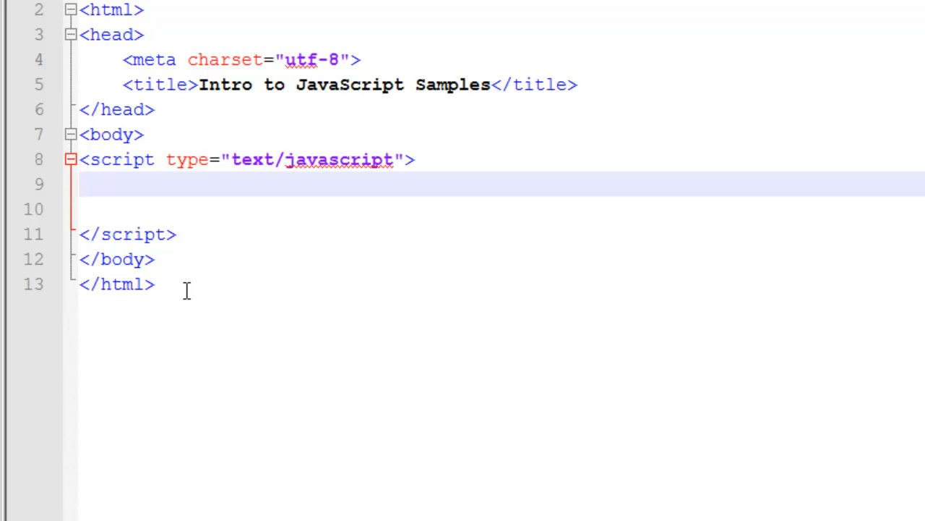
left_click(81, 183)
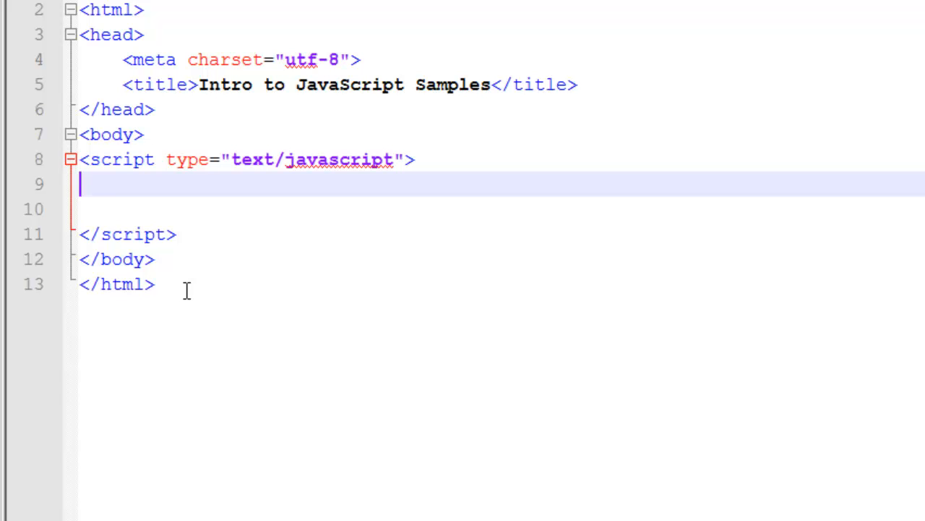
type("for(")
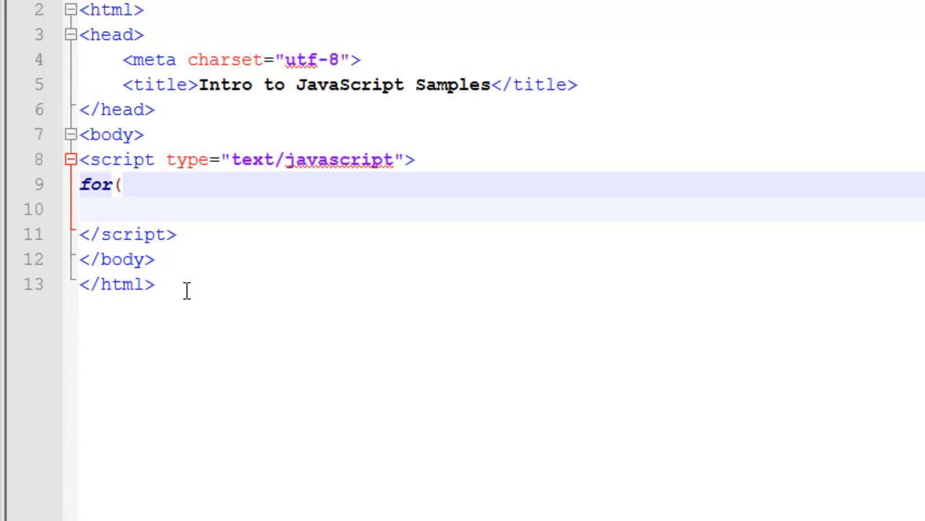
Complete the loop header as for(var i = 0; i < 10; i++) { }
type("var i = 0")
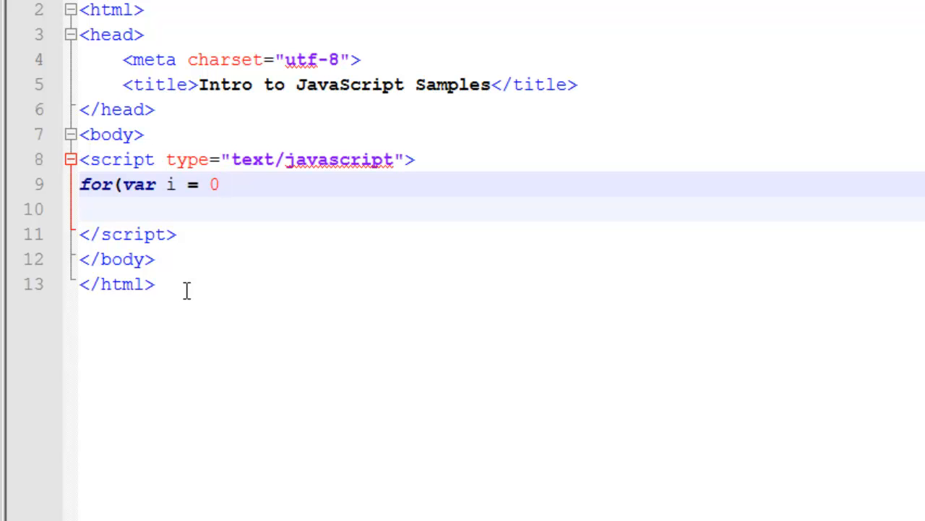
type(";")
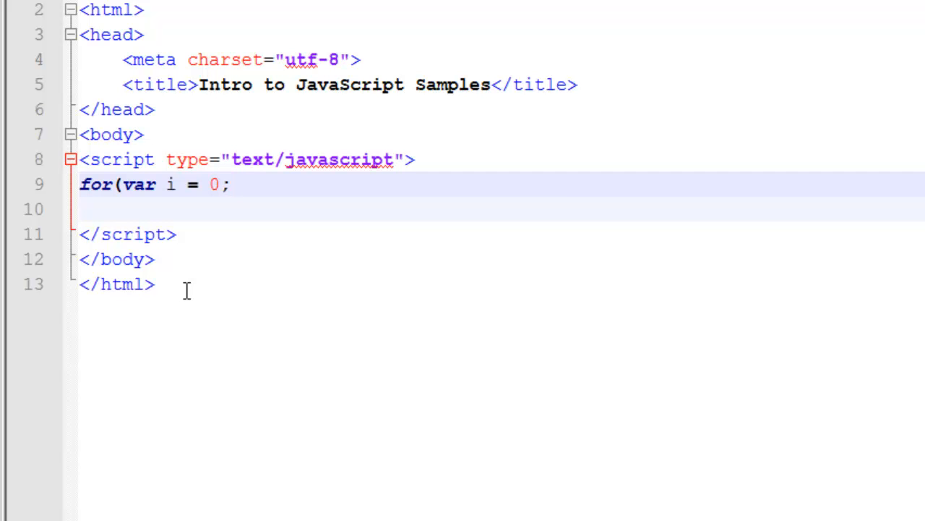
type("i")
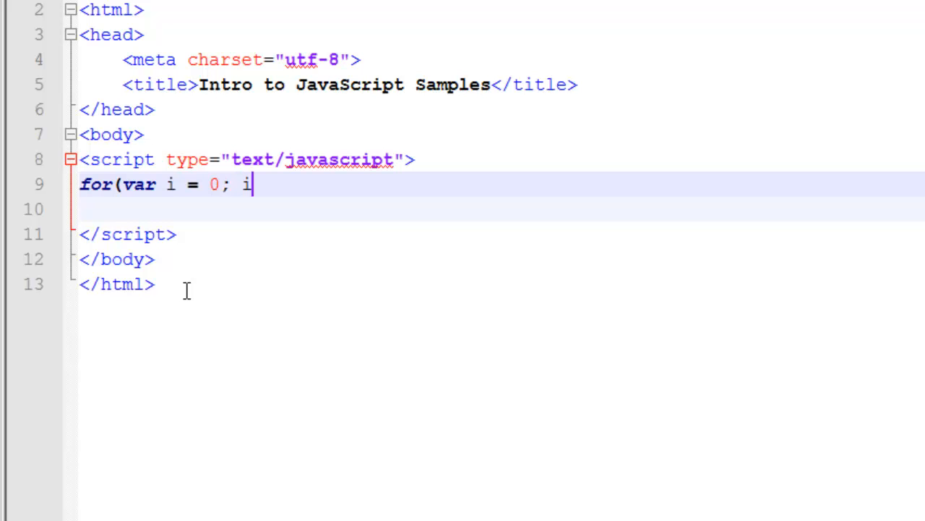
type("< 10")
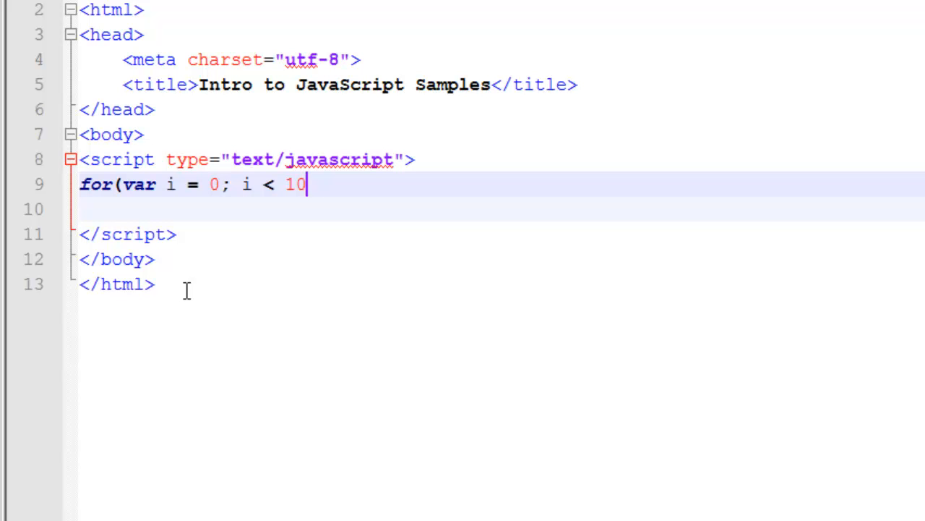
type(";")
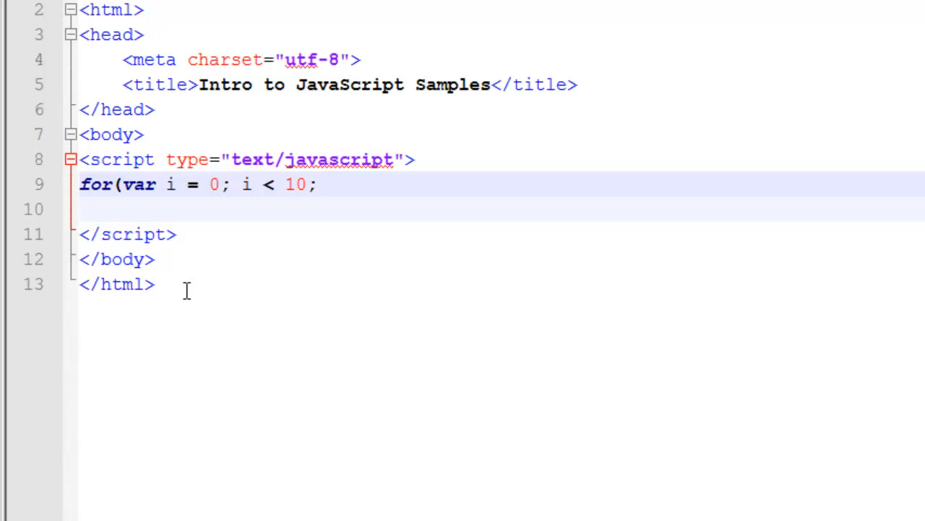
type("i")
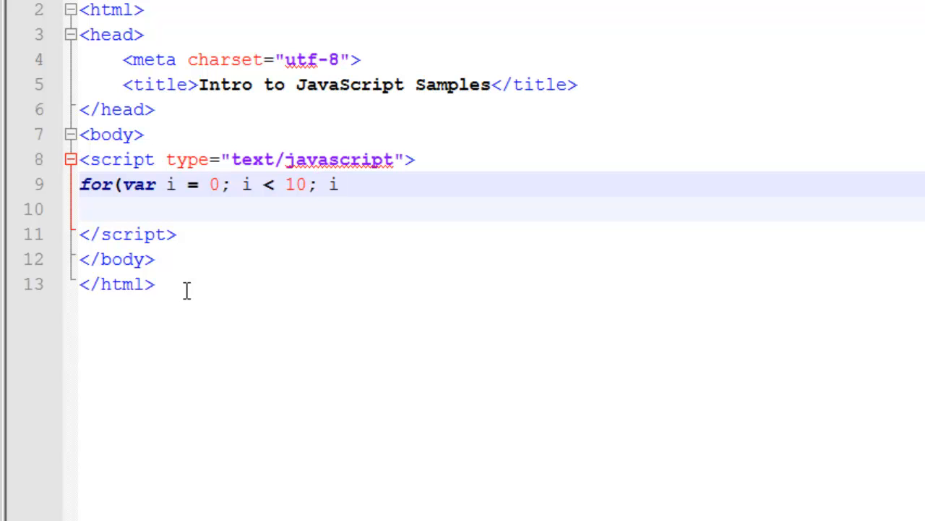
type("++")
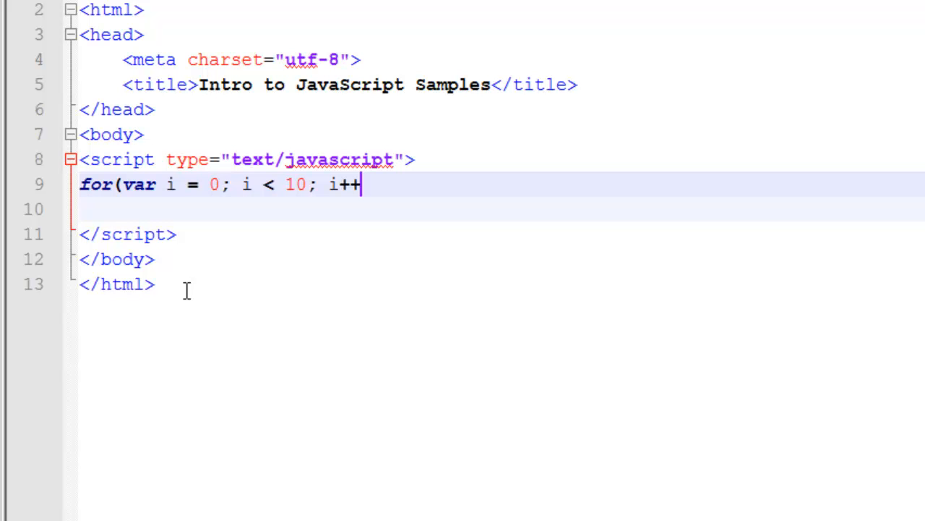
type(") {")
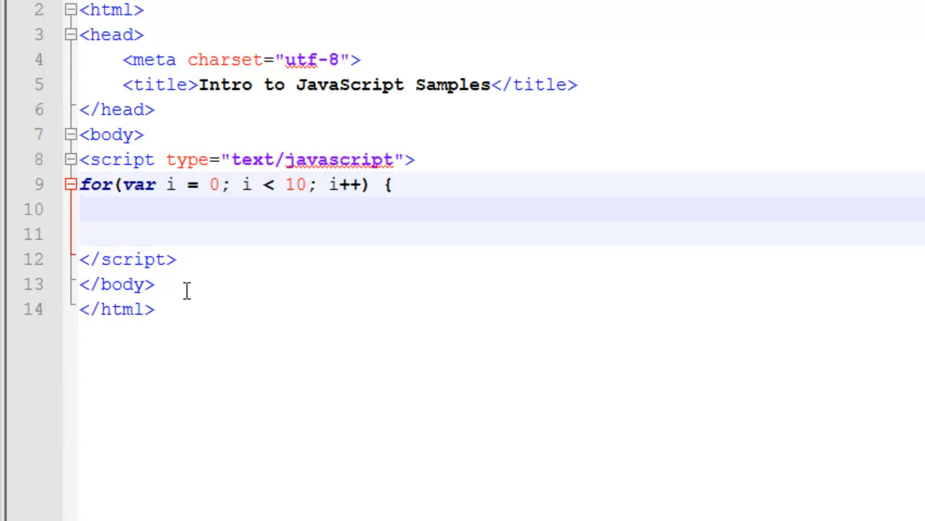
type("}")
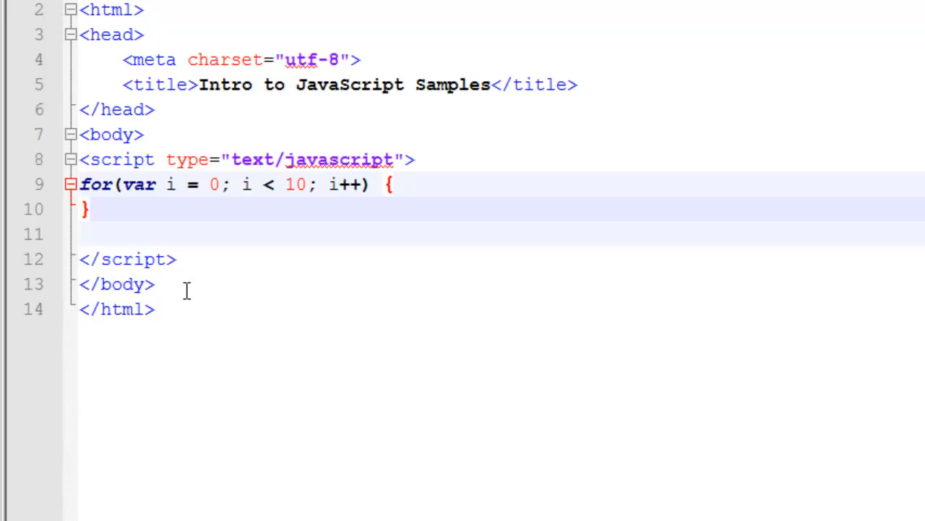
Give the loop body document.write(i + "<br>") to print each number on its own line
left_click(90, 208)
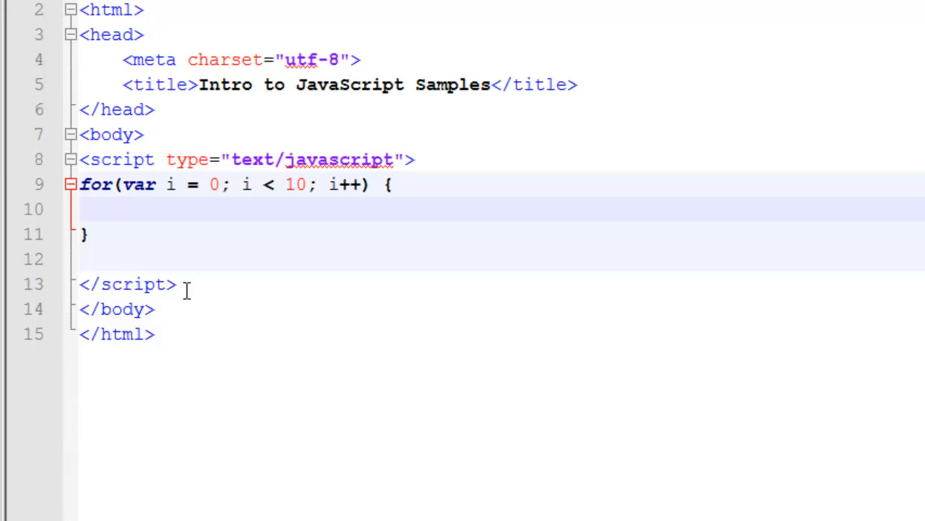
left_click(123, 208)
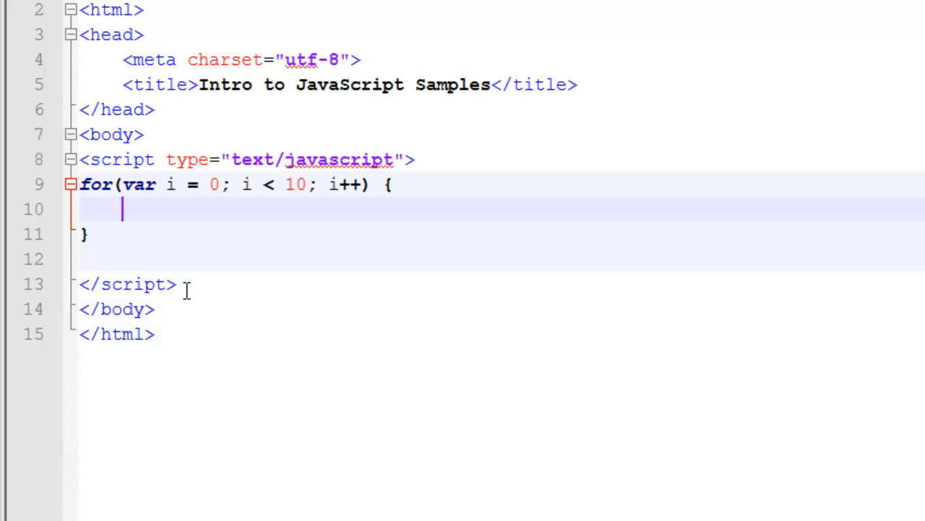
type("document.w")
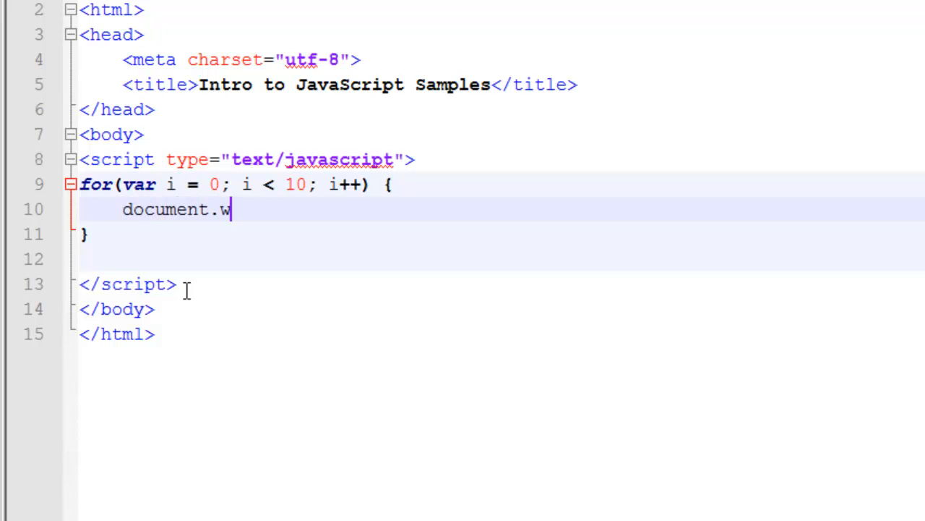
type("rite(")
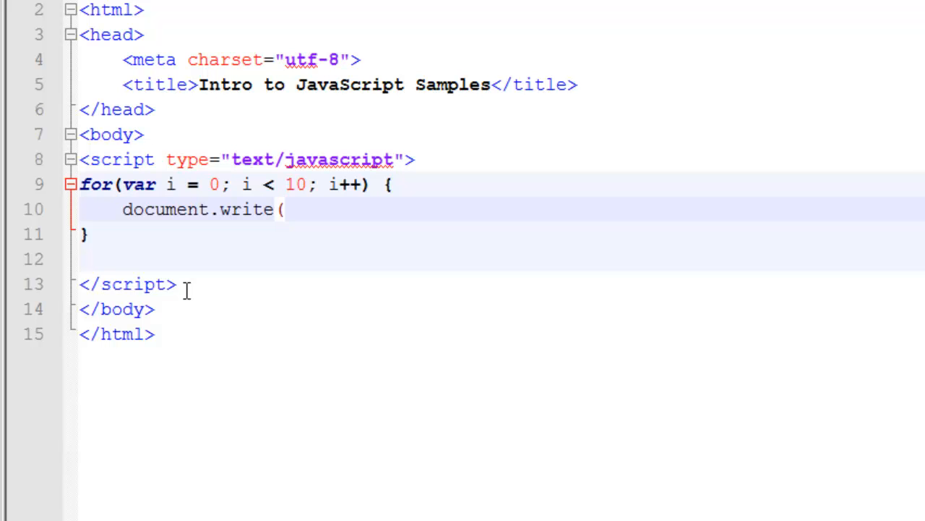
left_click(286, 208)
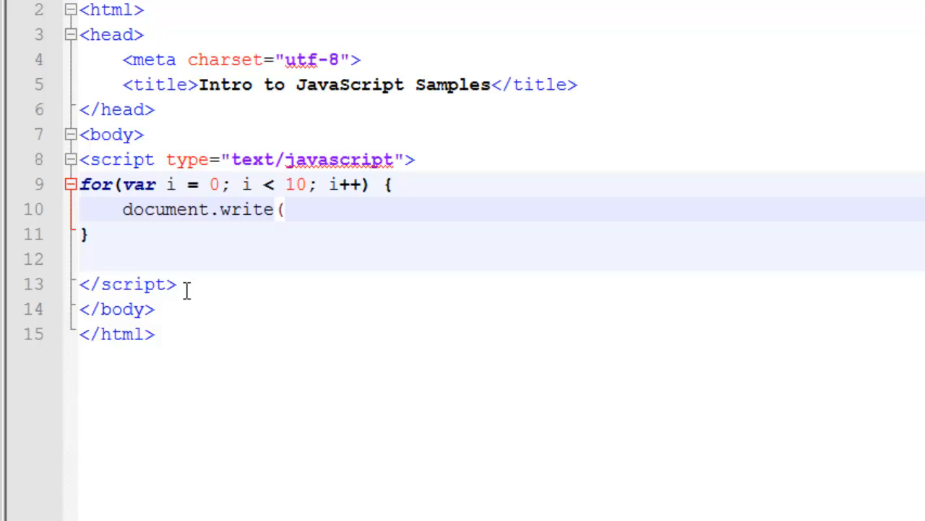
type("i")
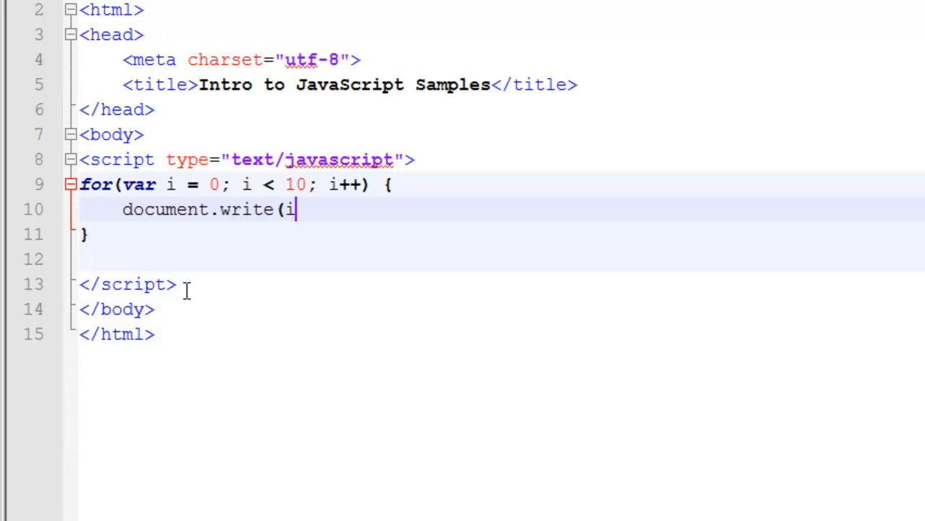
type("+")
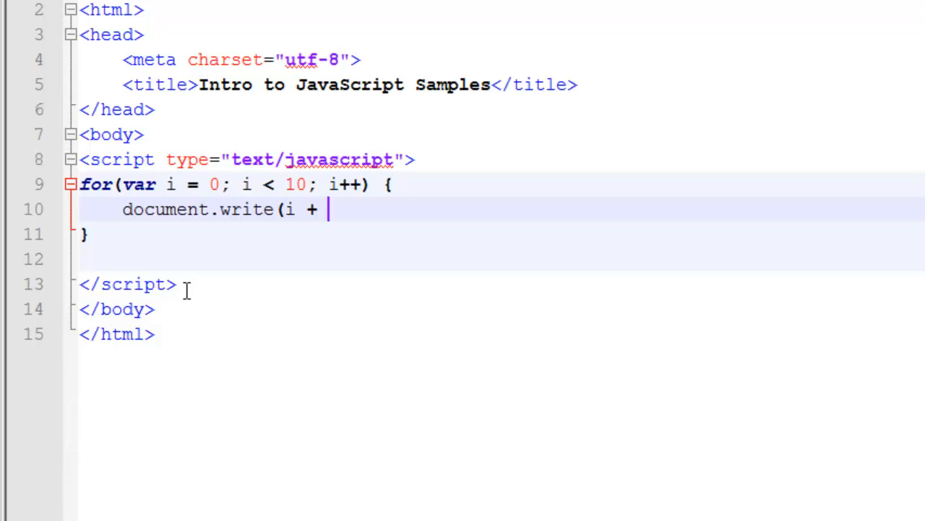
type("\"<br>\"")
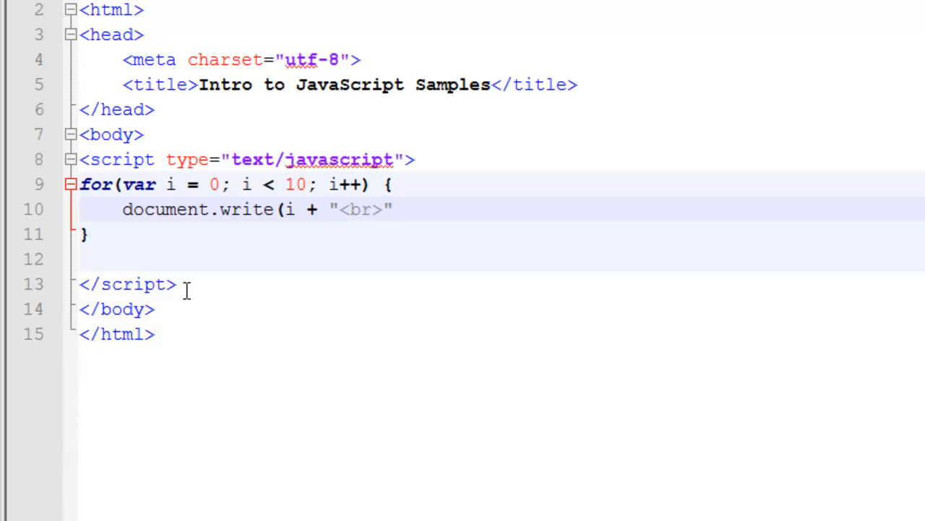
type(")")
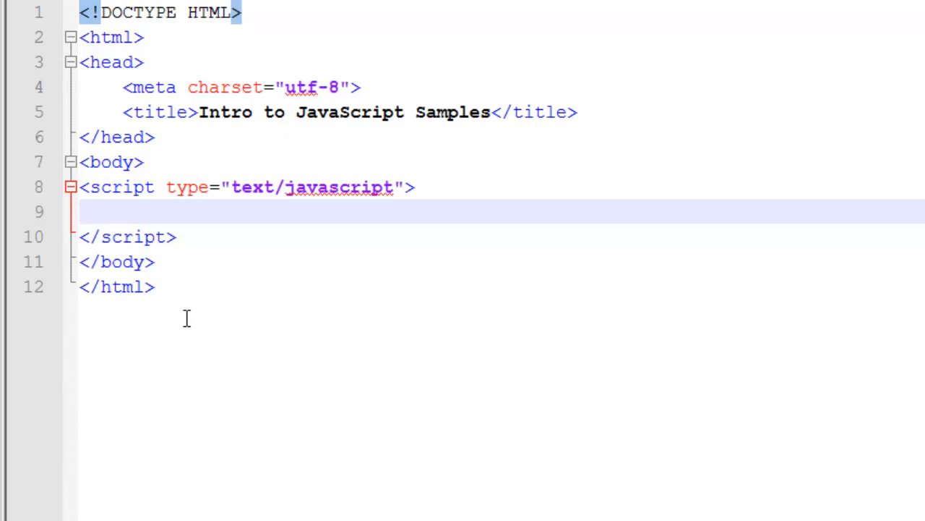
left_click(81, 211)
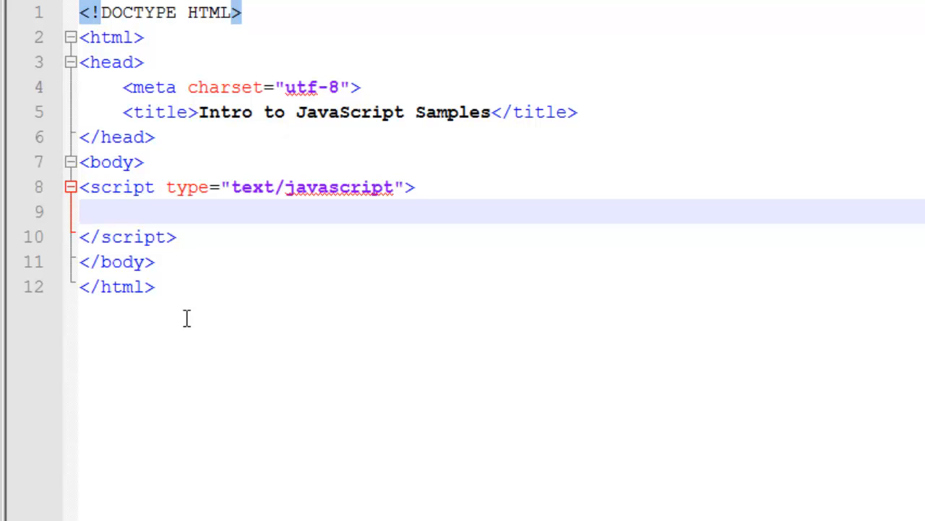
left_click(81, 212)
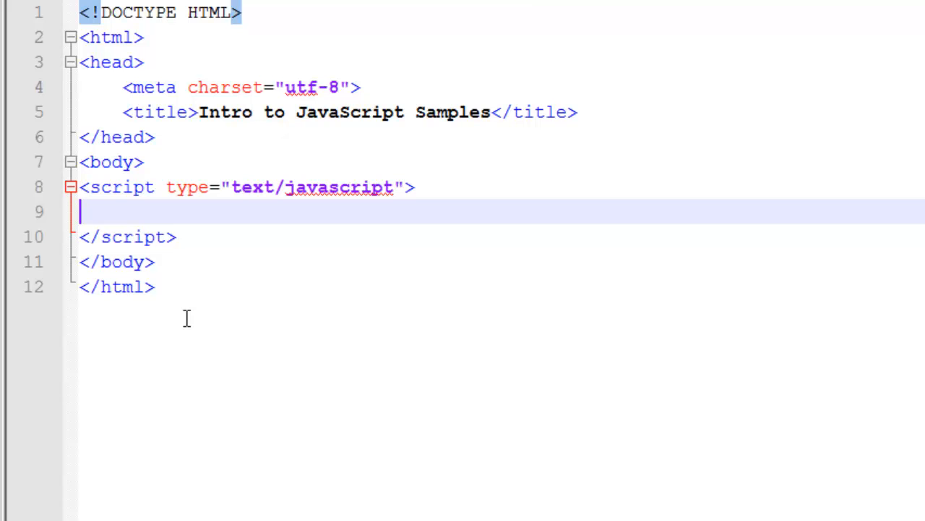
Declare var i and start a while(i < 10) { block
type("var i = 0;")
type("while")
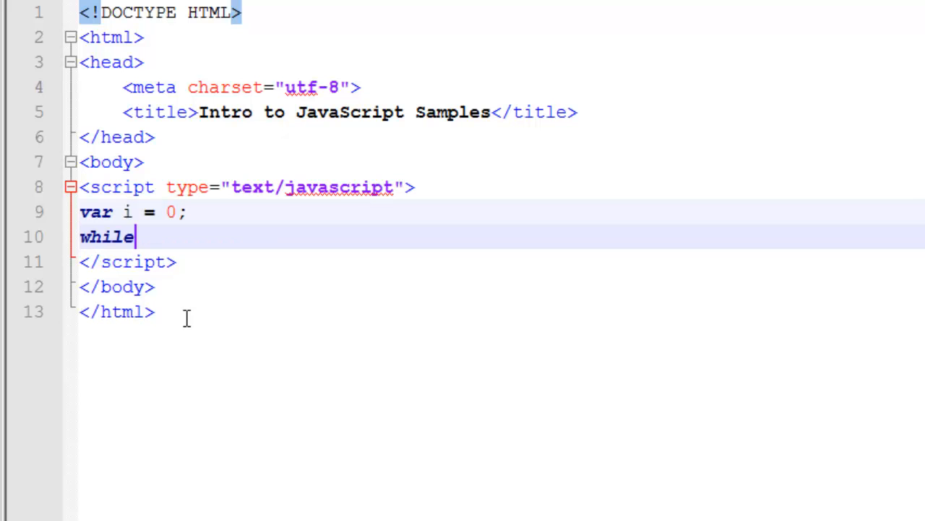
type("(")
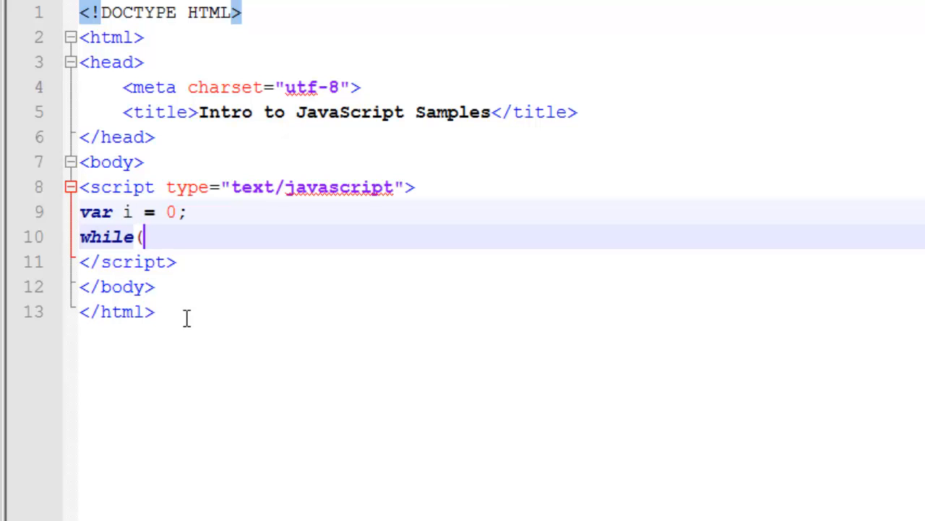
type("i < 10)")
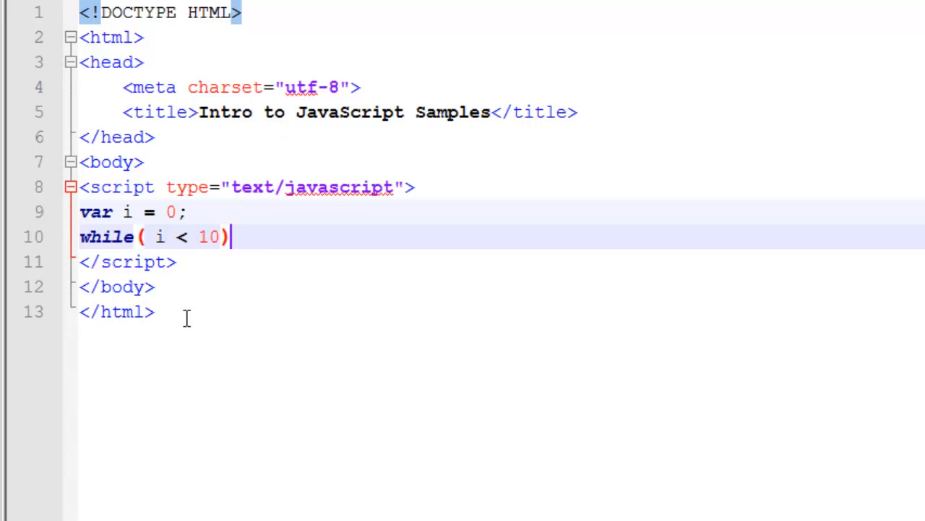
type("{")
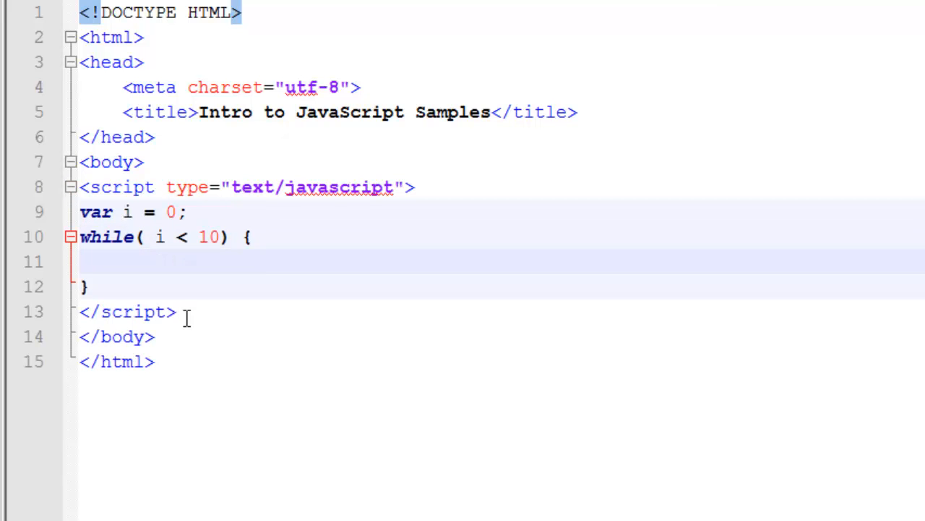
Fill the while body with document.write(i + "<br>"); and i++;
left_click(123, 261)
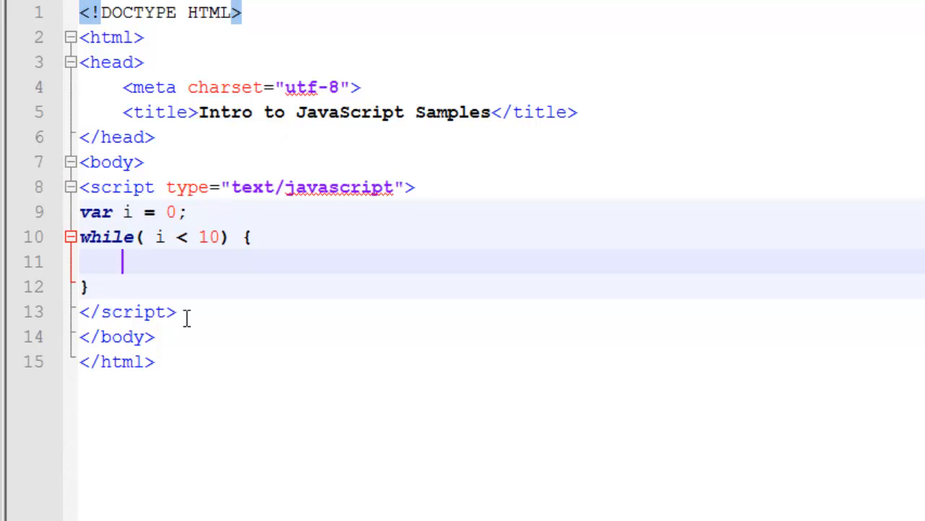
type("document.write(i + \"<br>\");")
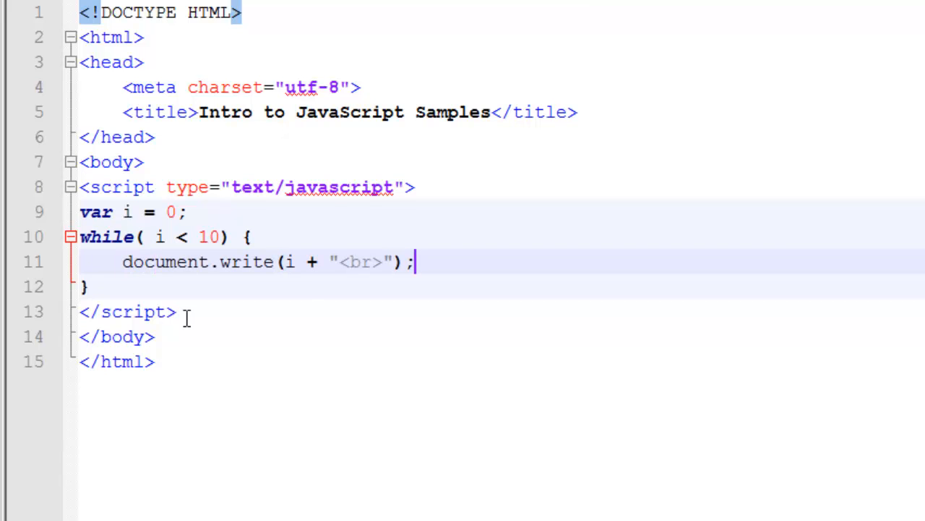
key("Return")
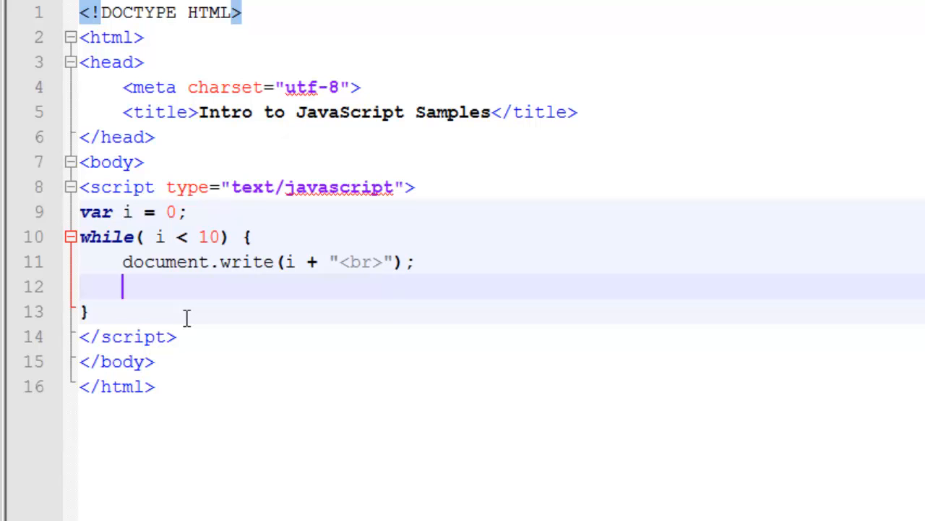
type("i")
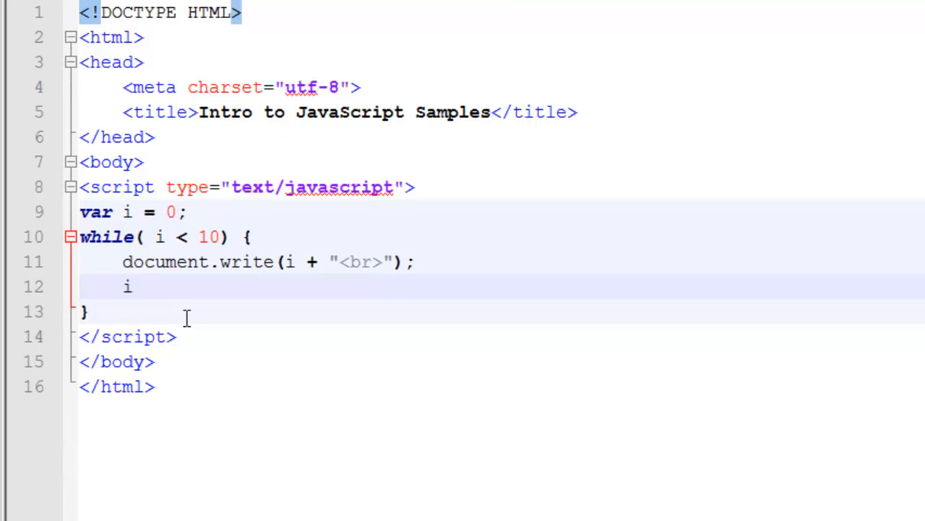
type("++;")
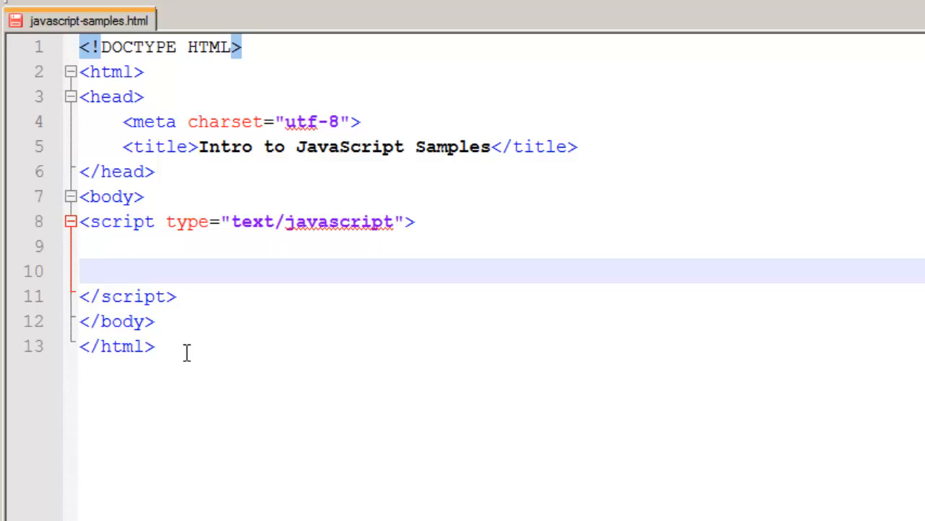
Write function displayHello() { alert('Hello'); } in the script block
type("function")
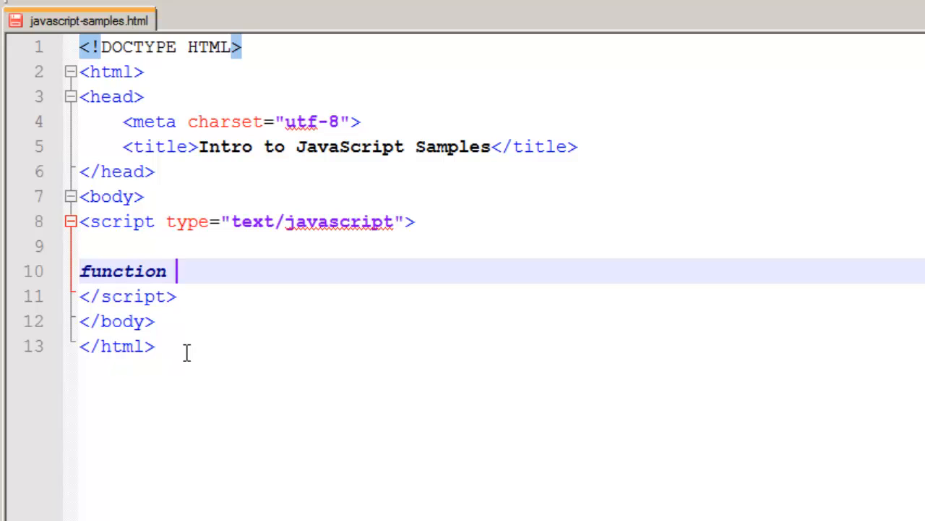
type("displayHello")
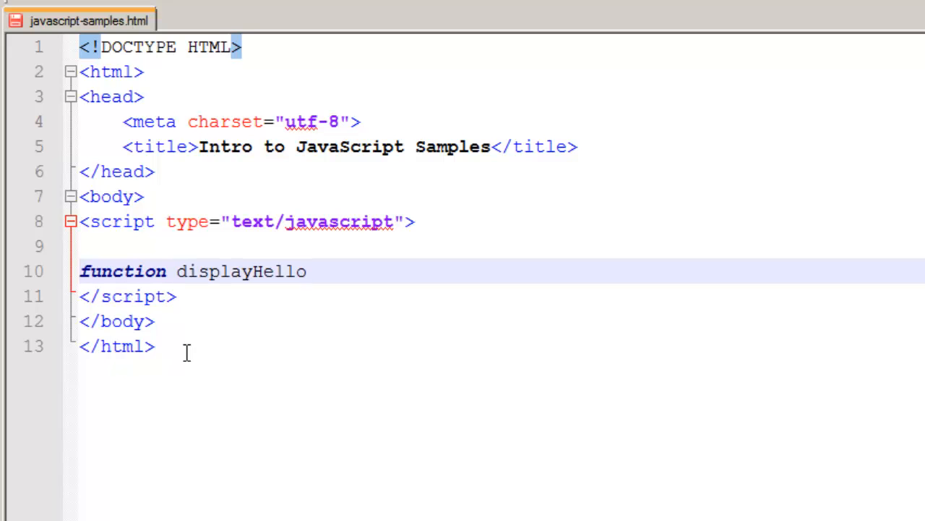
type("()")
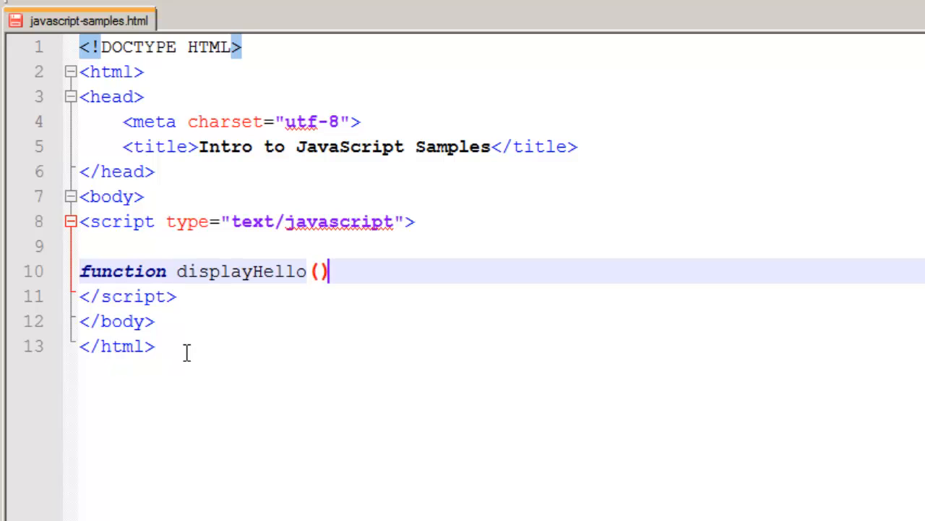
type("{")
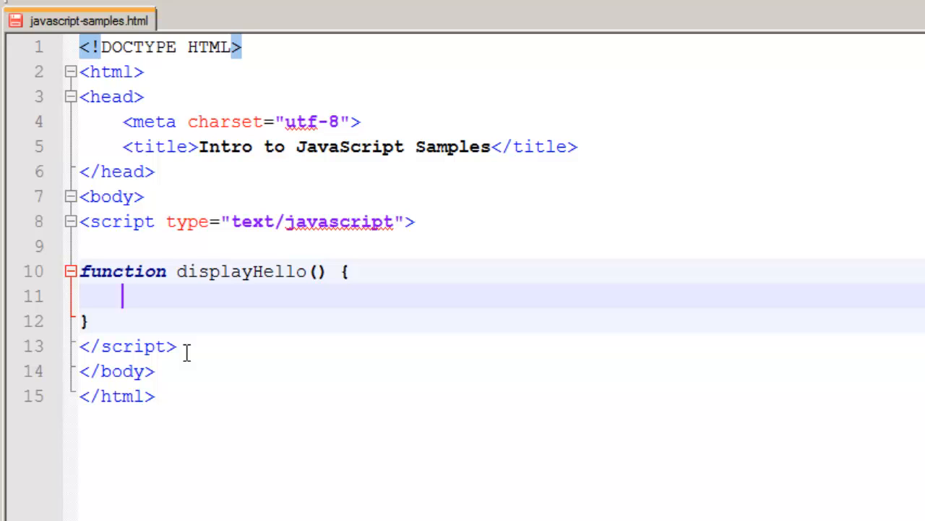
type("alert('Hello');")
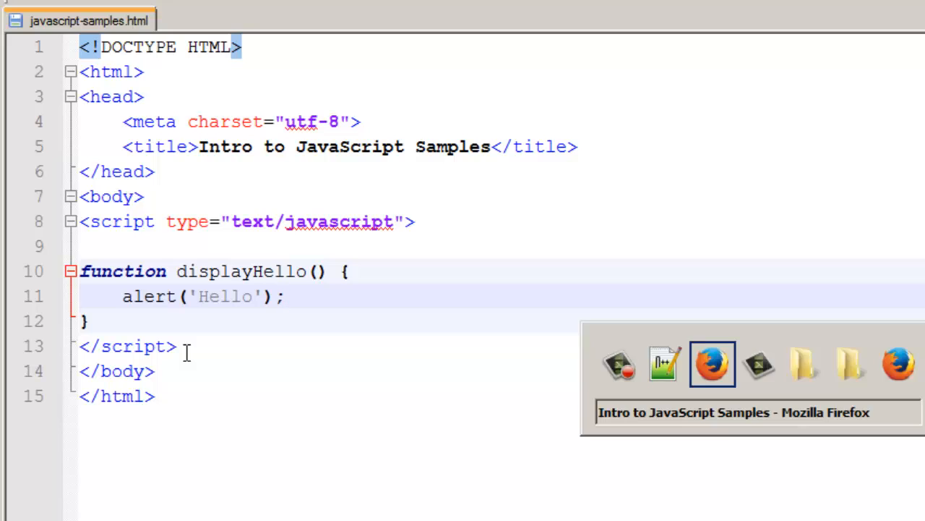
Call displayHello() in the script and dismiss the resulting Hello alert in Firefox
type("dis")
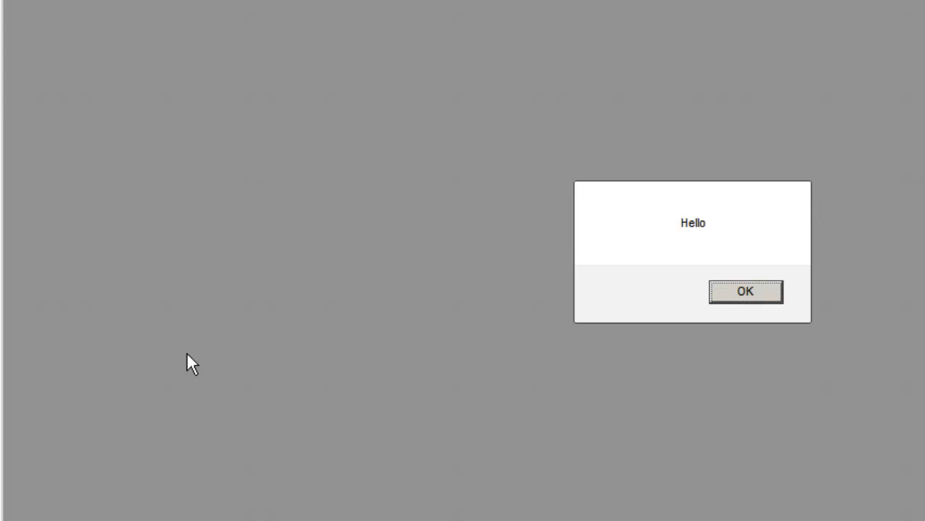
left_click(747, 291)
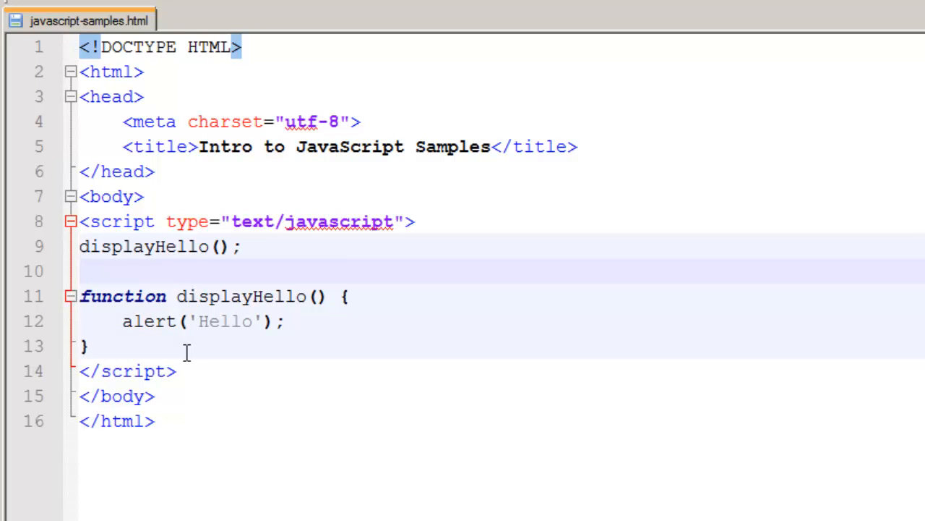
left_click(81, 270)
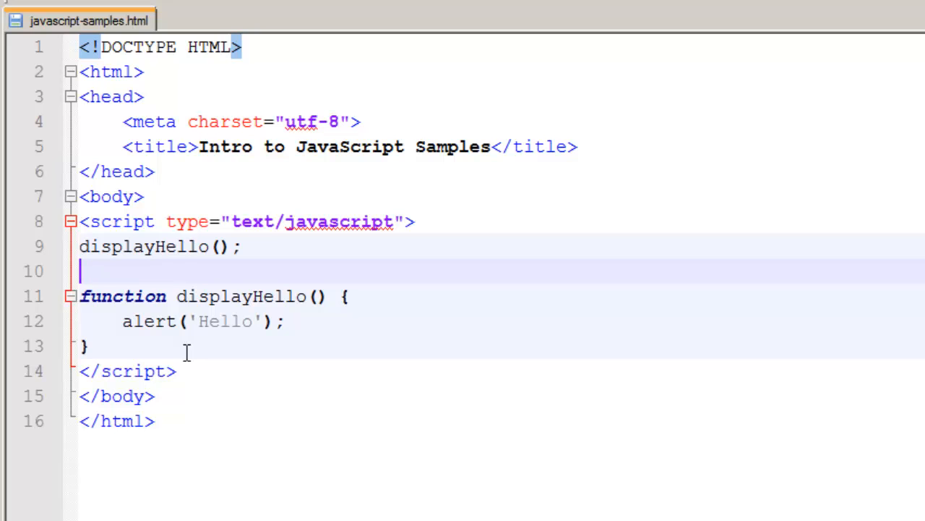